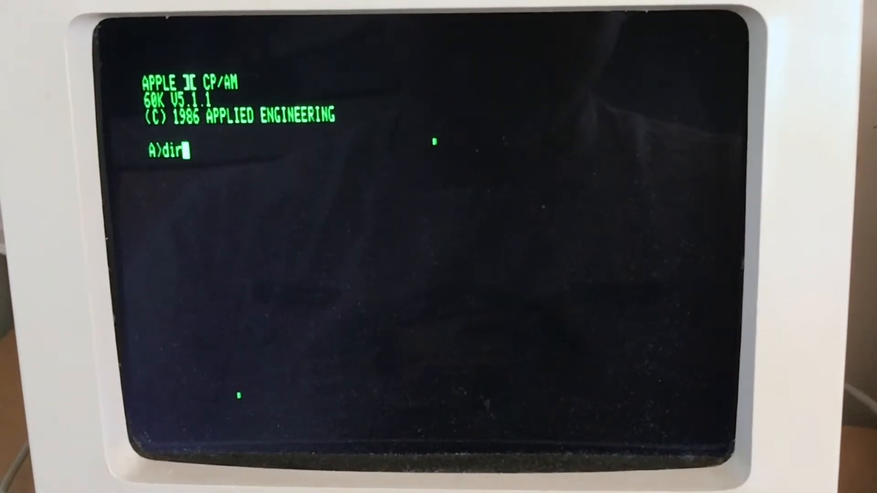
Step: List the system disk's files, then the game disk's files GAME80 COM and GAME DAT with DIR
{"action": "key", "text": "Return"}
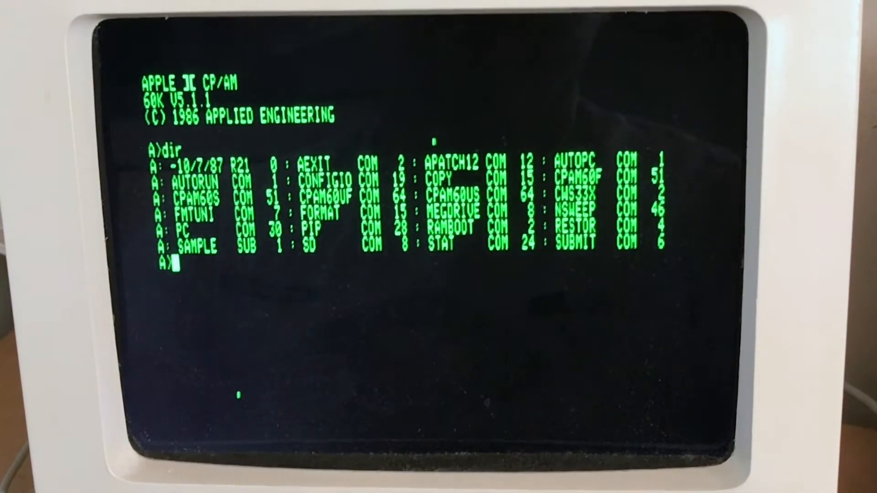
{"action": "type", "text": "DI"}
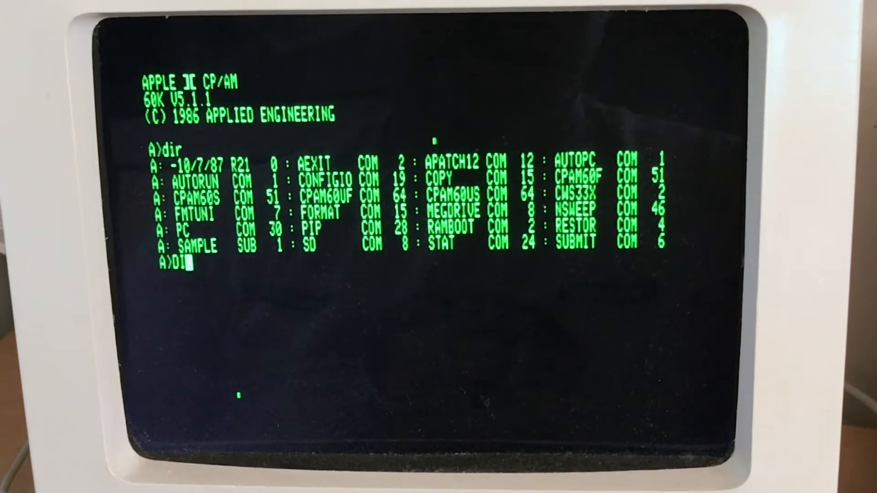
{"action": "key", "text": "Return"}
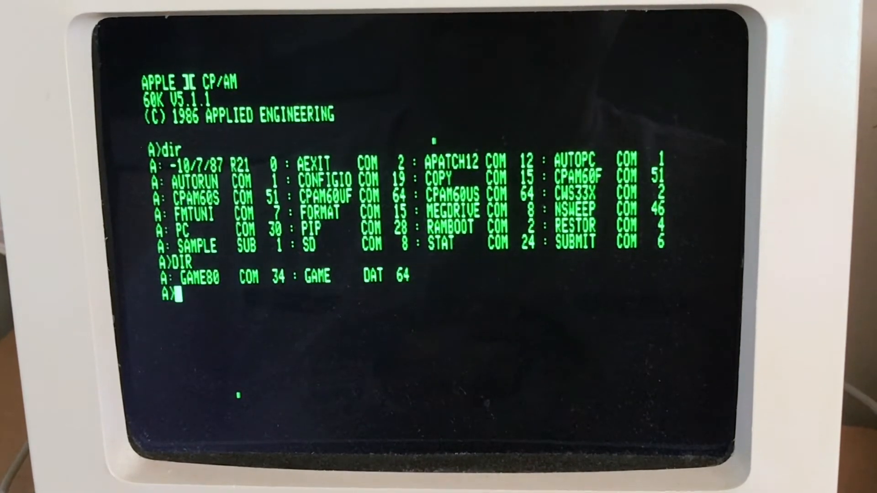
Step: Enter the GAME80 command to launch The Hitchhiker's Guide to the Galaxy
{"action": "type", "text": "GA"}
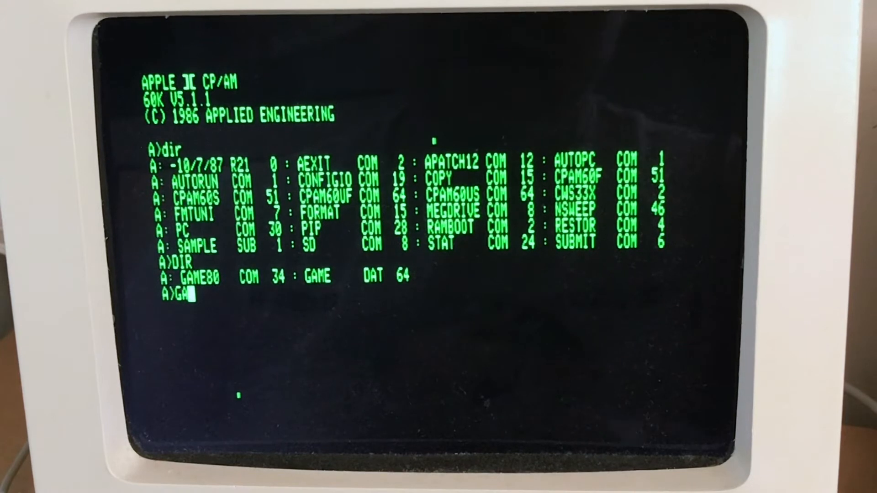
{"action": "type", "text": "ME80"}
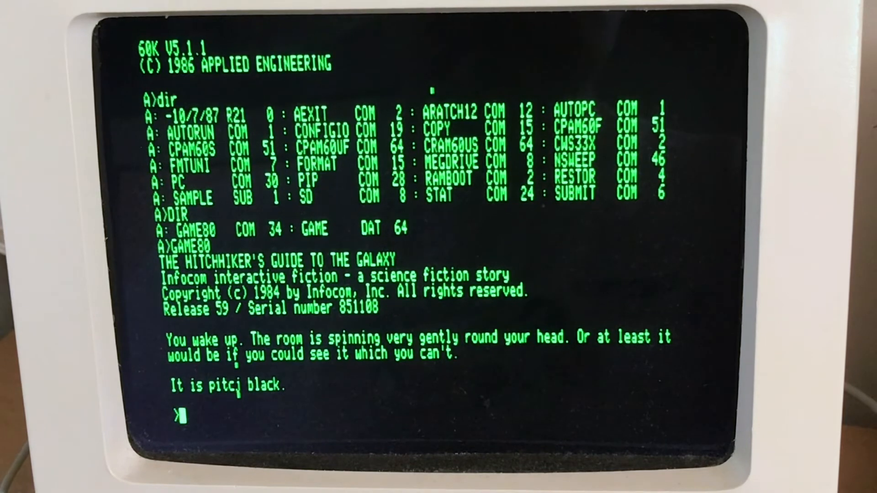
Step: Ask the game to describe the pitch-black opening room with LOOK
{"action": "type", "text": "LOOK"}
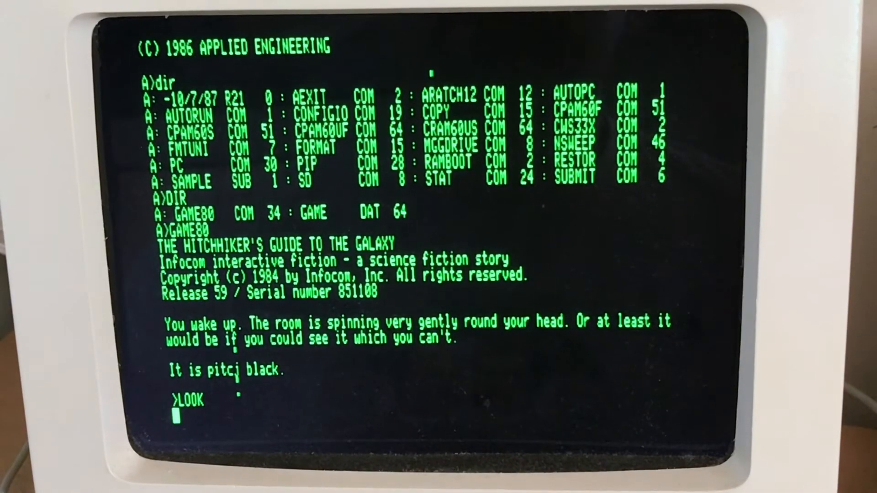
{"action": "key", "text": "Return"}
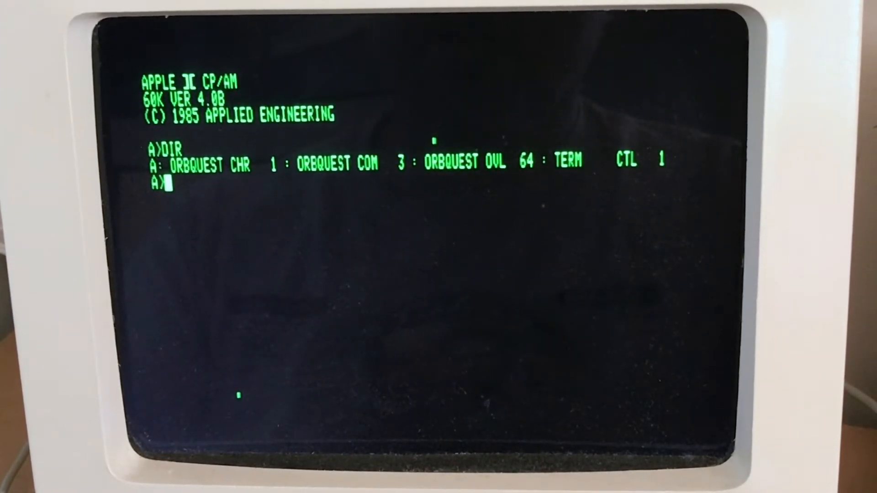
Step: Run ORBQUEST from the A> prompt, returning to a fresh ORBQUEST and TERM CTL listing
{"action": "type", "text": "ORBQUEST"}
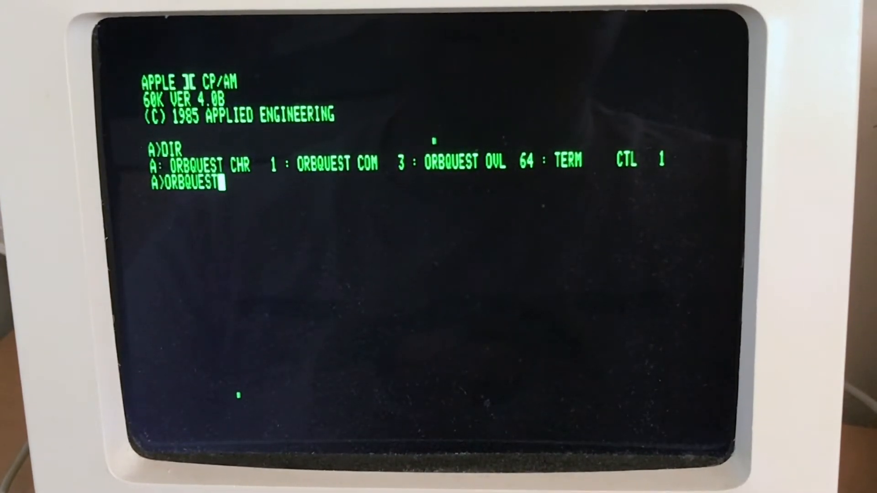
{"action": "key", "text": "Return"}
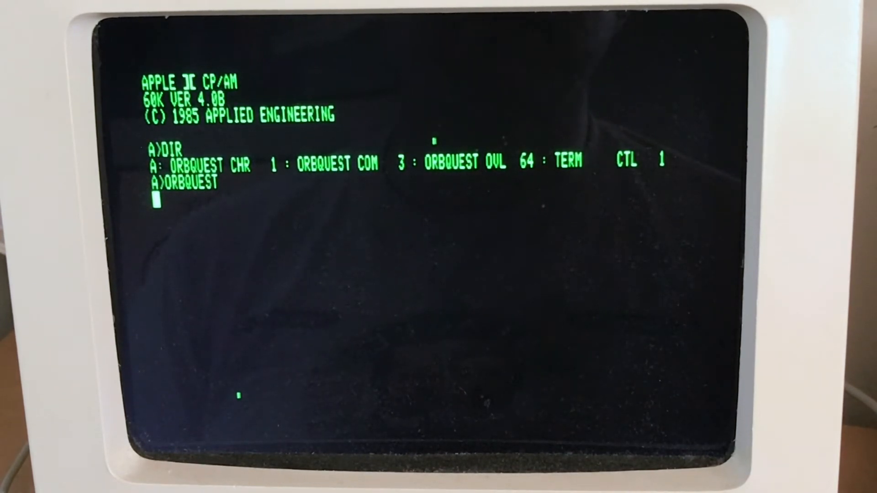
{"action": "key", "text": "Return"}
{"action": "type", "text": "DIR"}
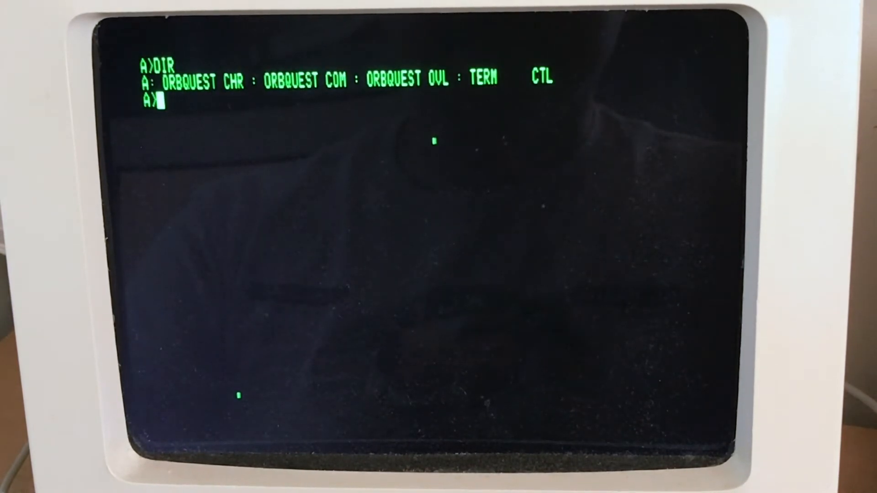
Step: Begin entering ORBQUEST again at the prompt (ORBQ typed so far)
{"action": "type", "text": "ORBQ"}
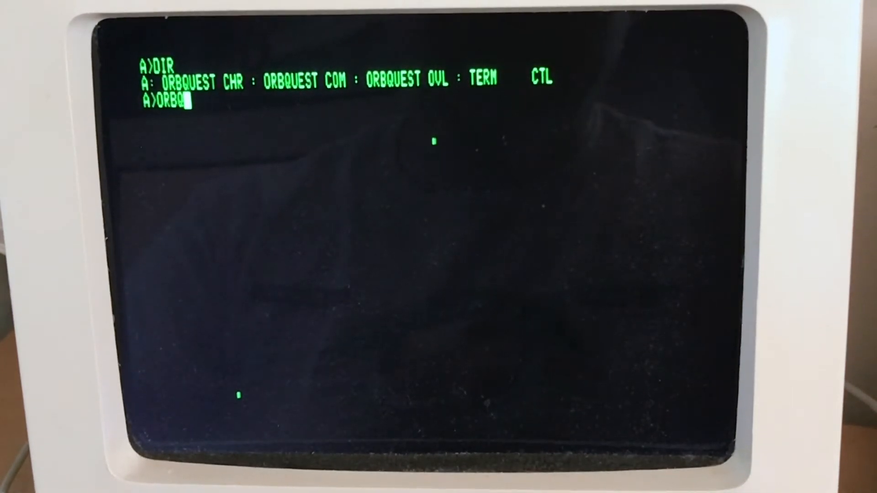